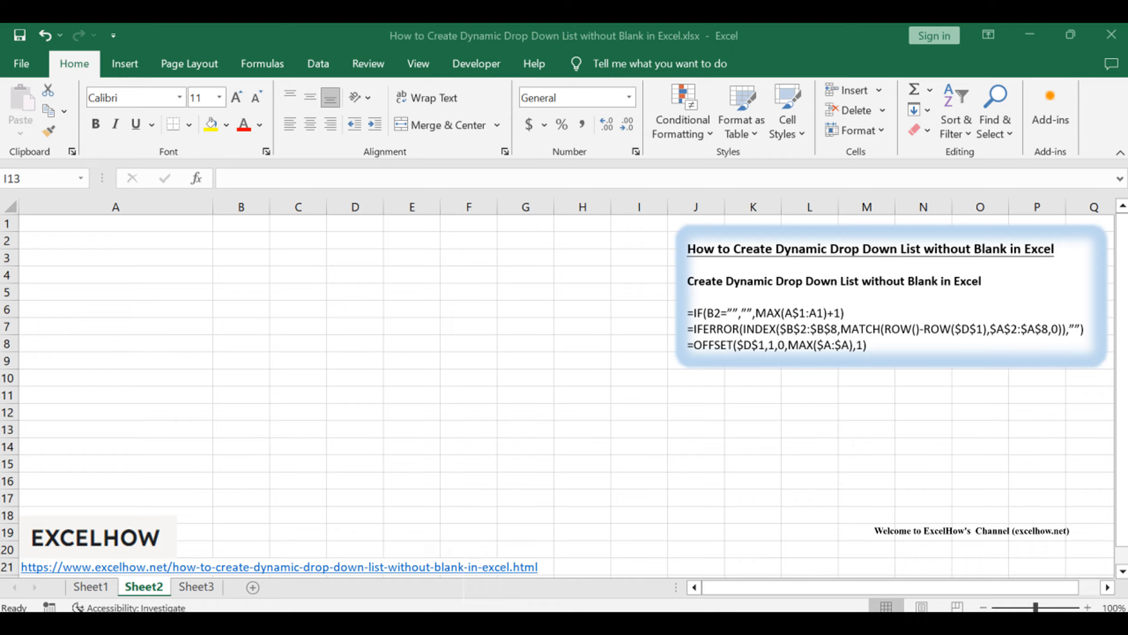
Show the completed example sheet from the Data tab with the F2 validation list
click(317, 64)
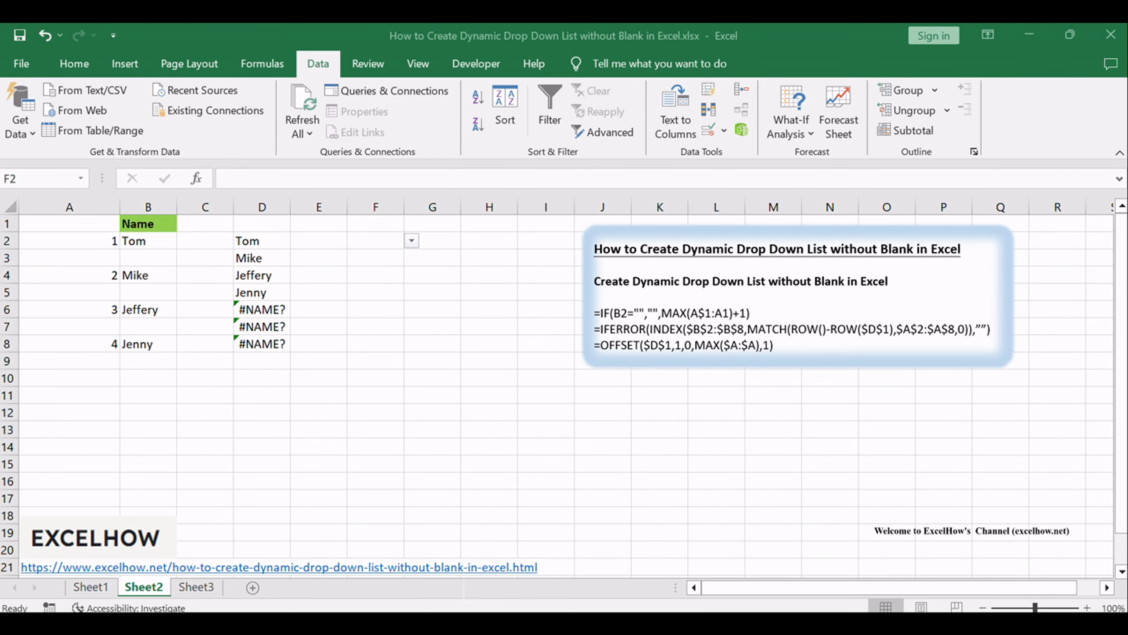
mouse_move(572, 332)
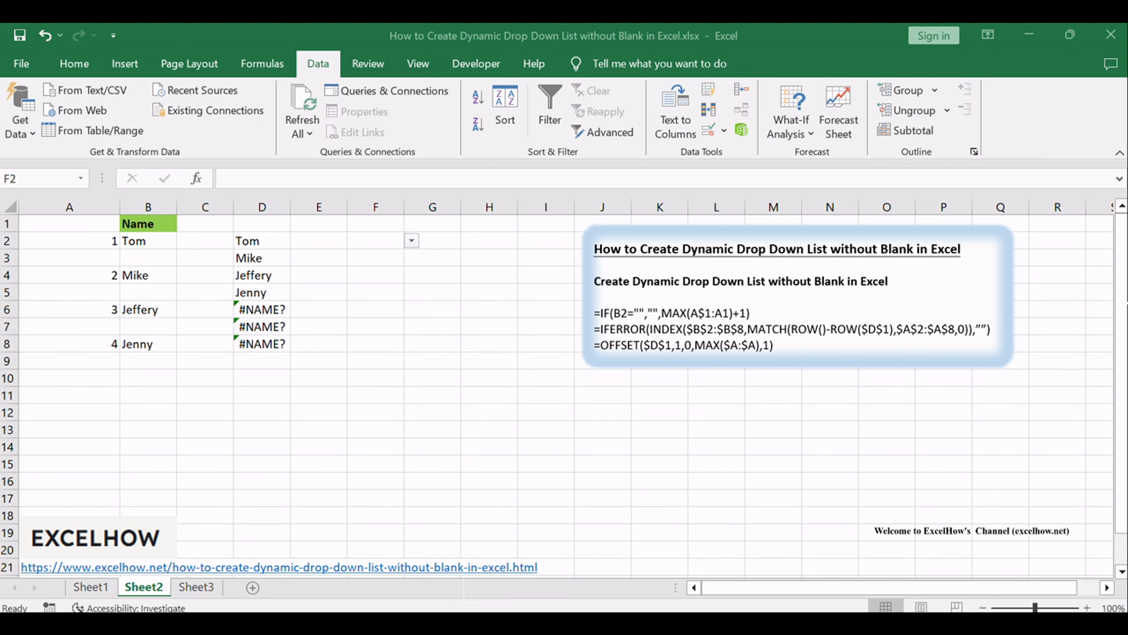
mouse_move(363, 250)
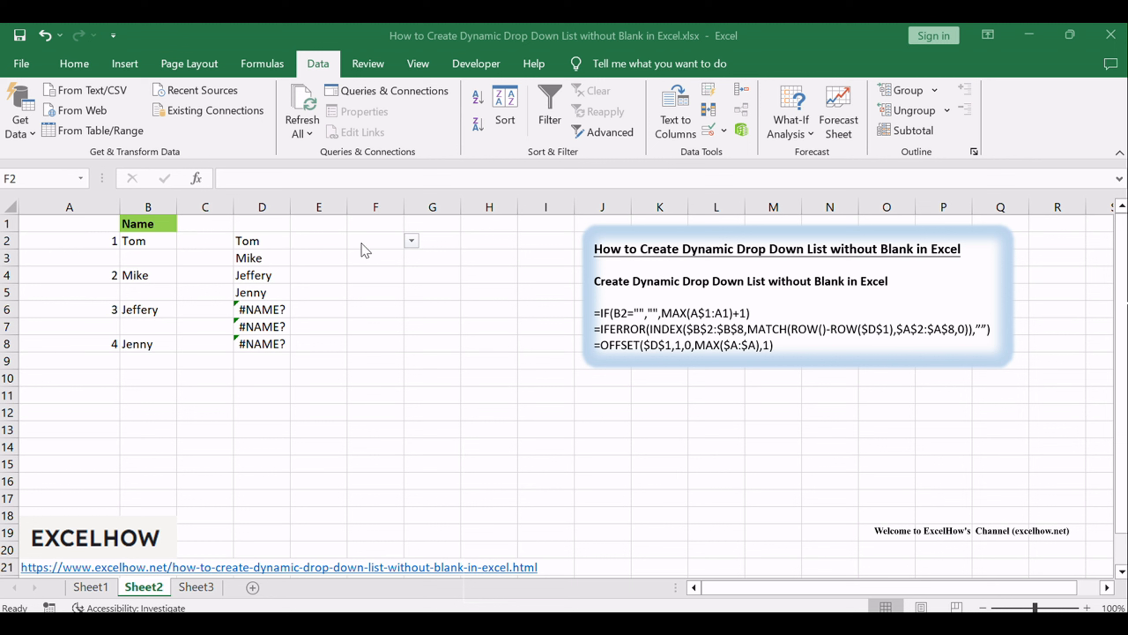
Pick Mike and then Tom from the F2 drop-down, then show its name choices again
click(410, 241)
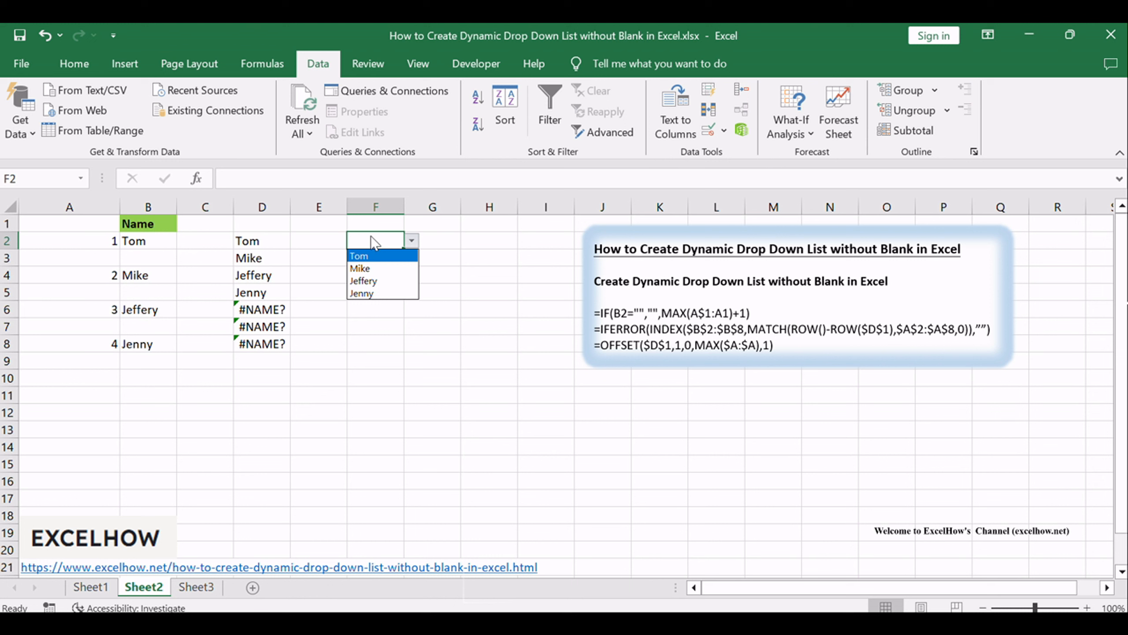
click(360, 268)
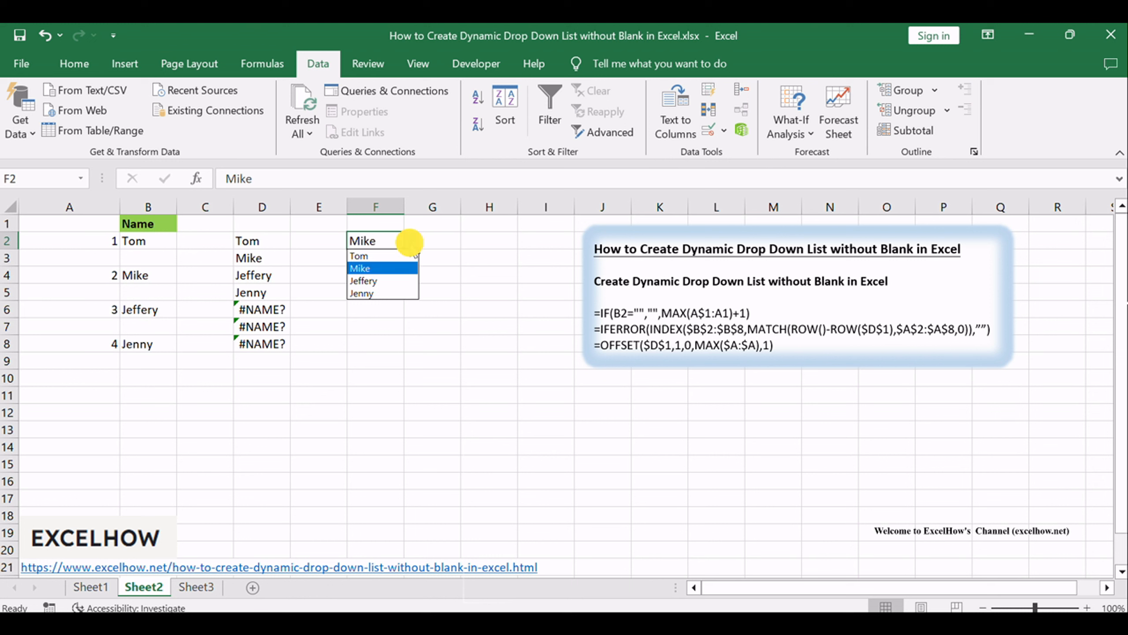
click(361, 294)
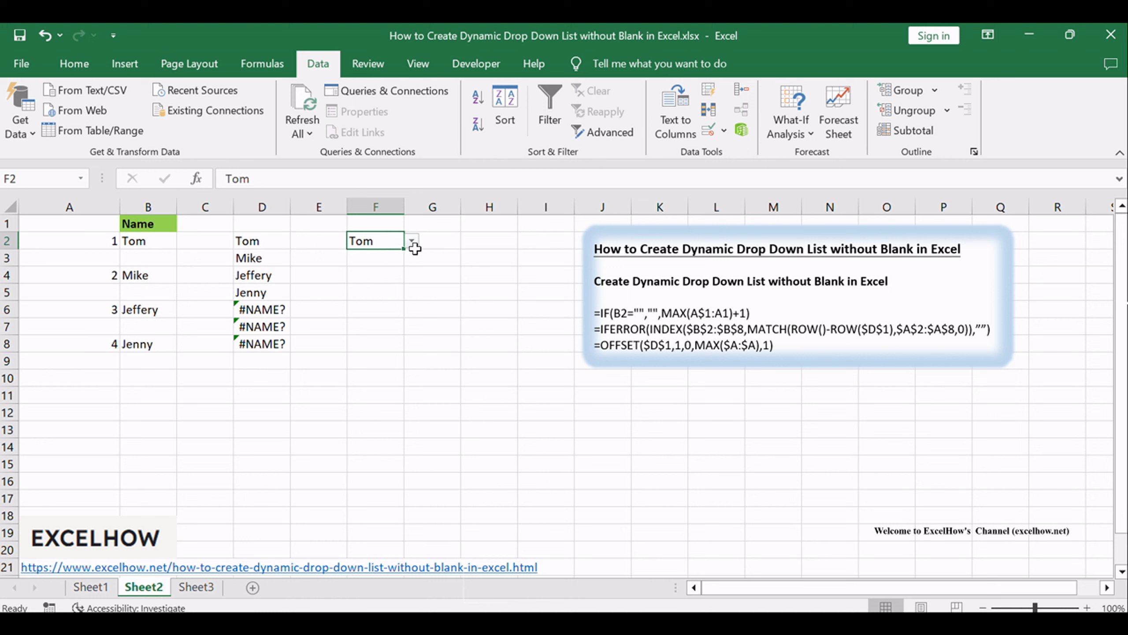
click(411, 241)
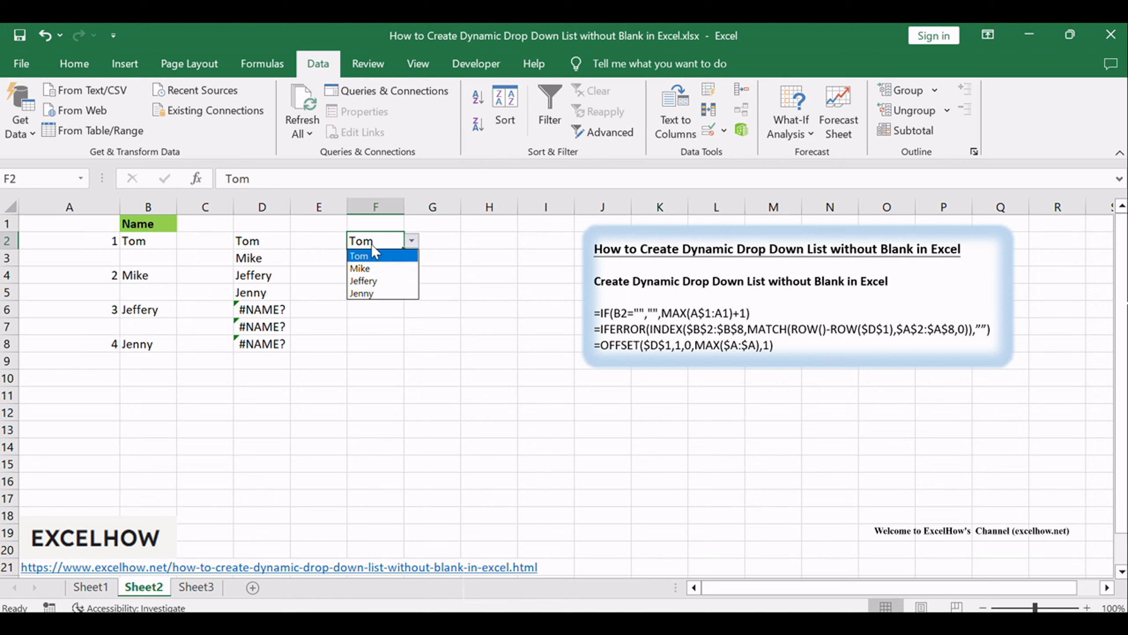
mouse_move(382, 294)
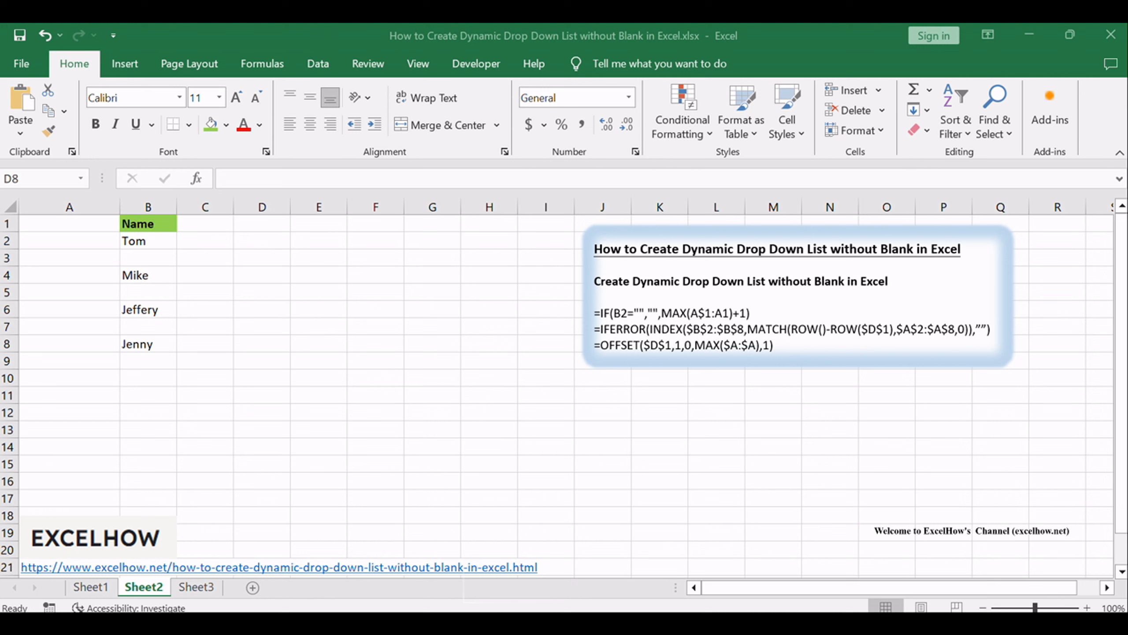
click(261, 343)
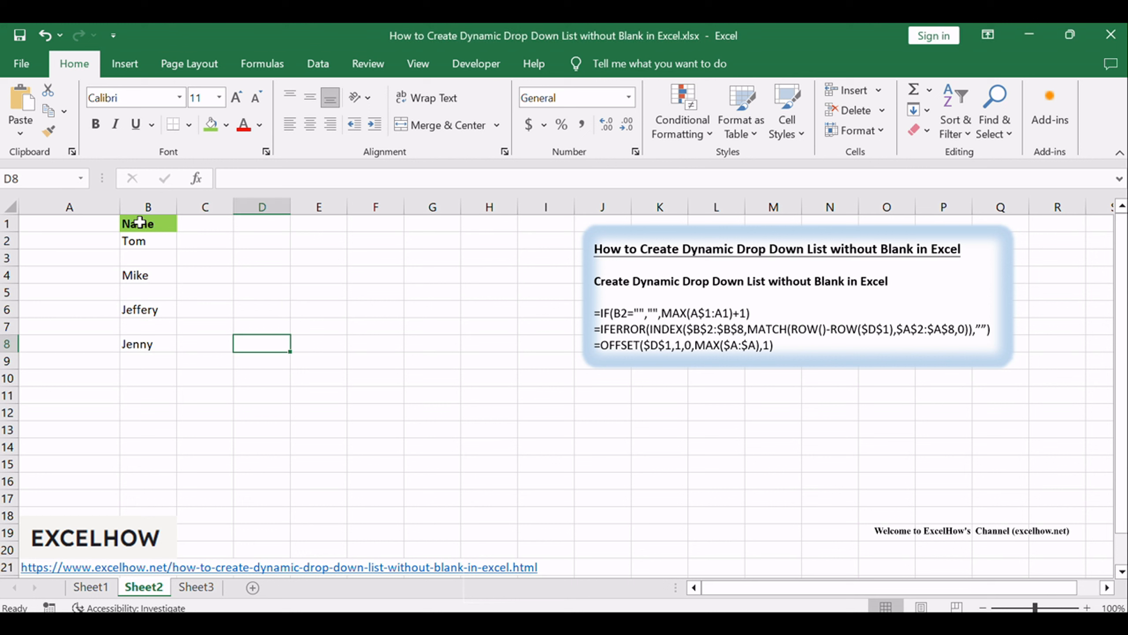
click(318, 292)
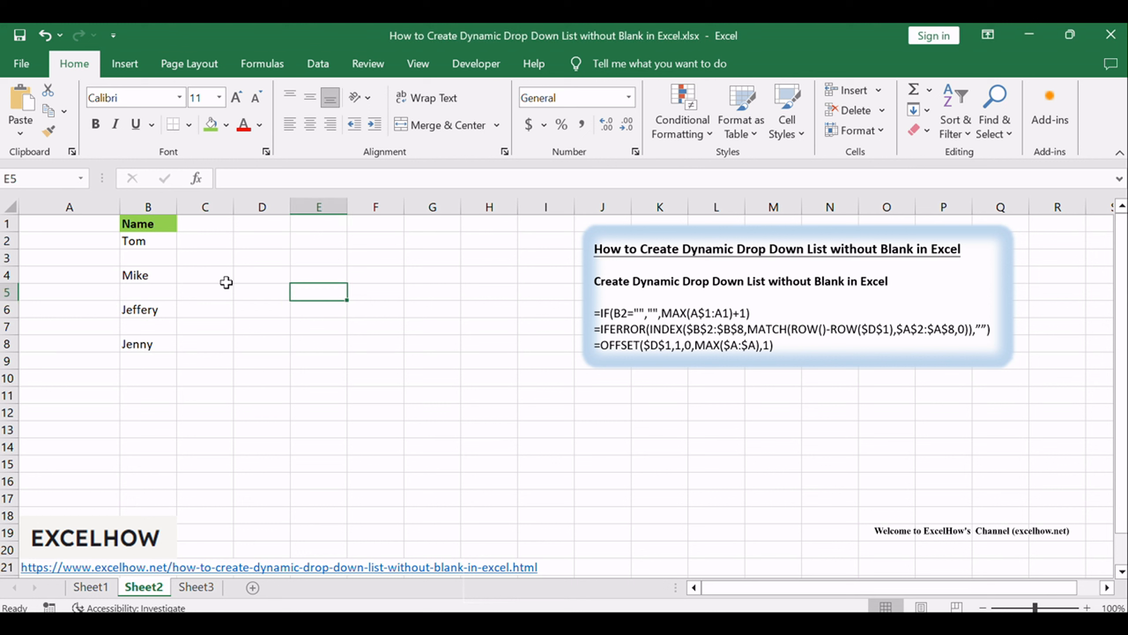
mouse_move(96, 261)
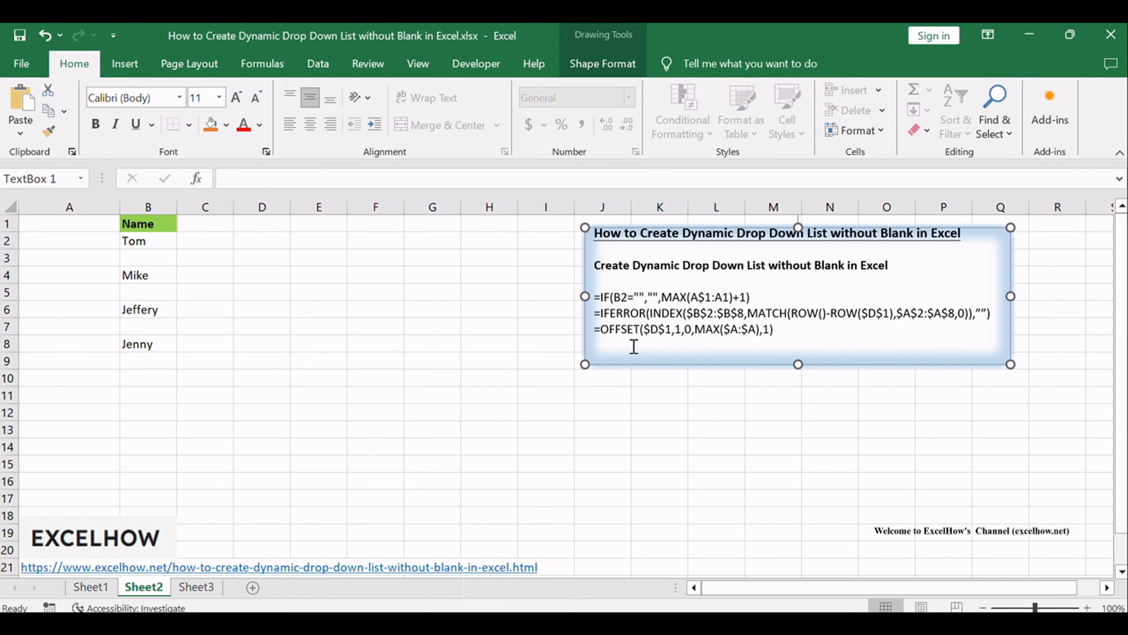
mouse_move(527, 356)
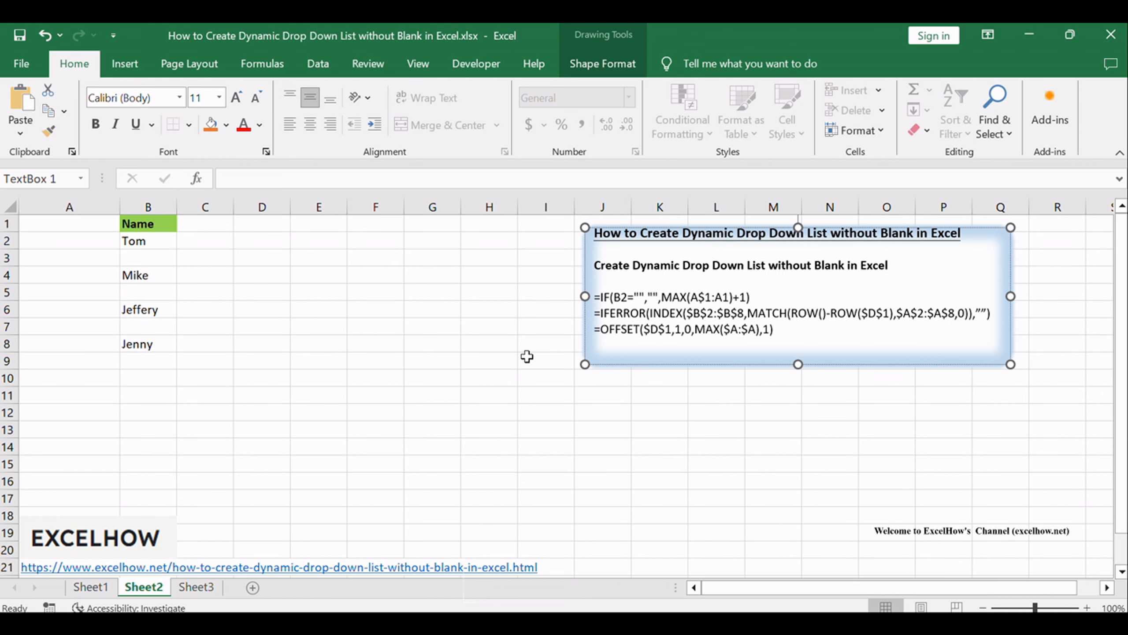
mouse_move(256, 310)
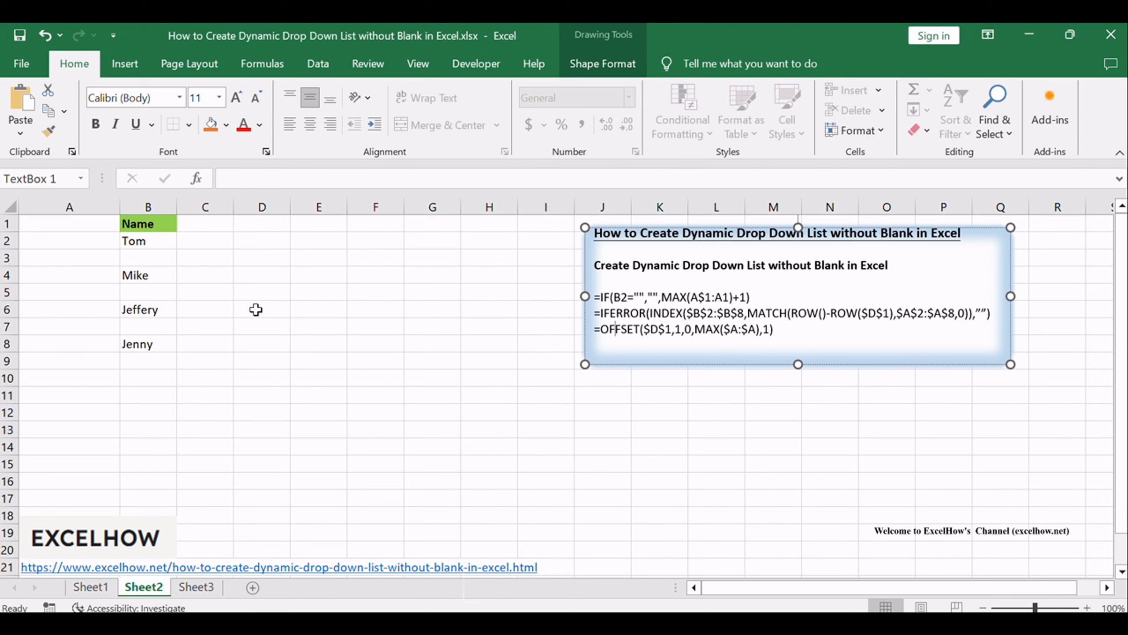
mouse_move(230, 251)
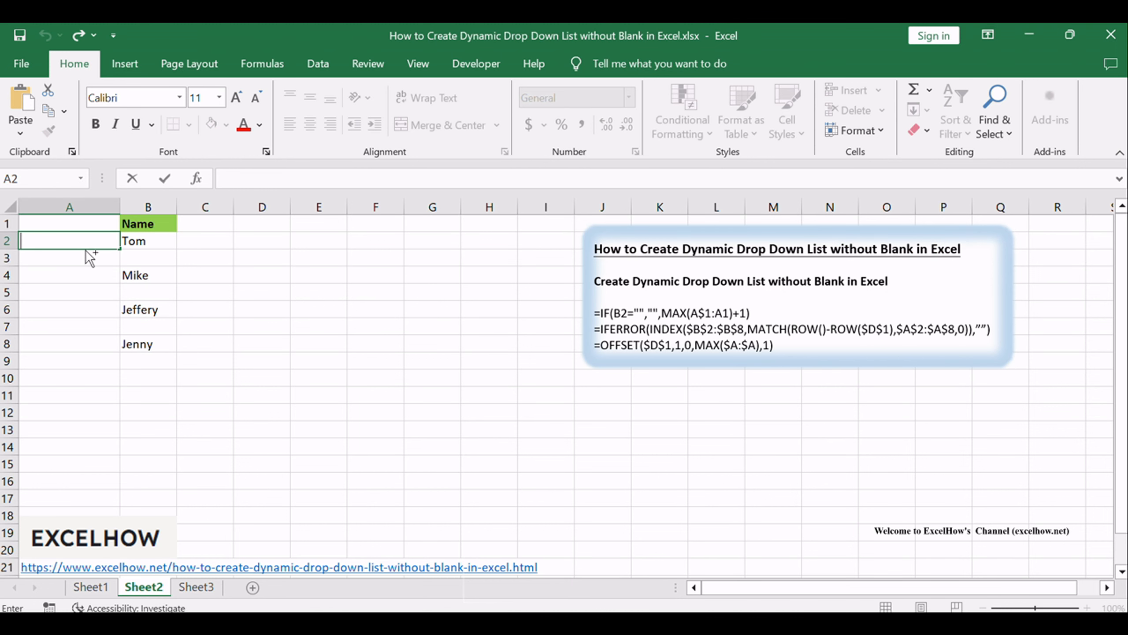
Enter =IF(B2="","",MAX(A$1:A1)+1) in A2 and fill it down to row 8, numbering names 1 to 4
text(=IF(B2="","",MAX(A$1:A1)+1))
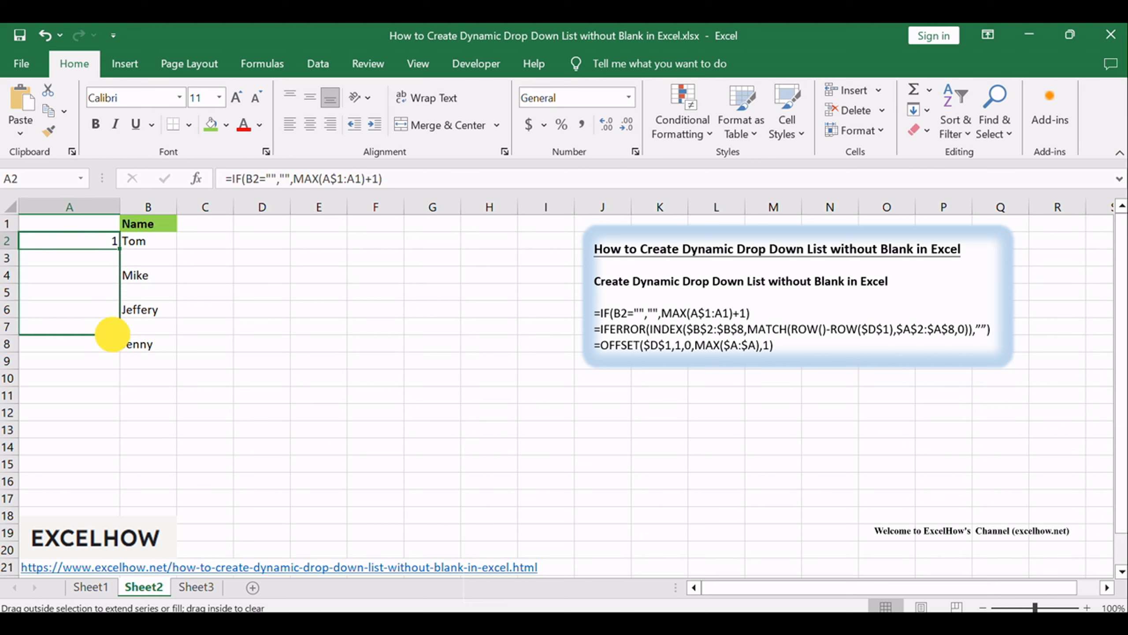
drag(112, 334, 112, 353)
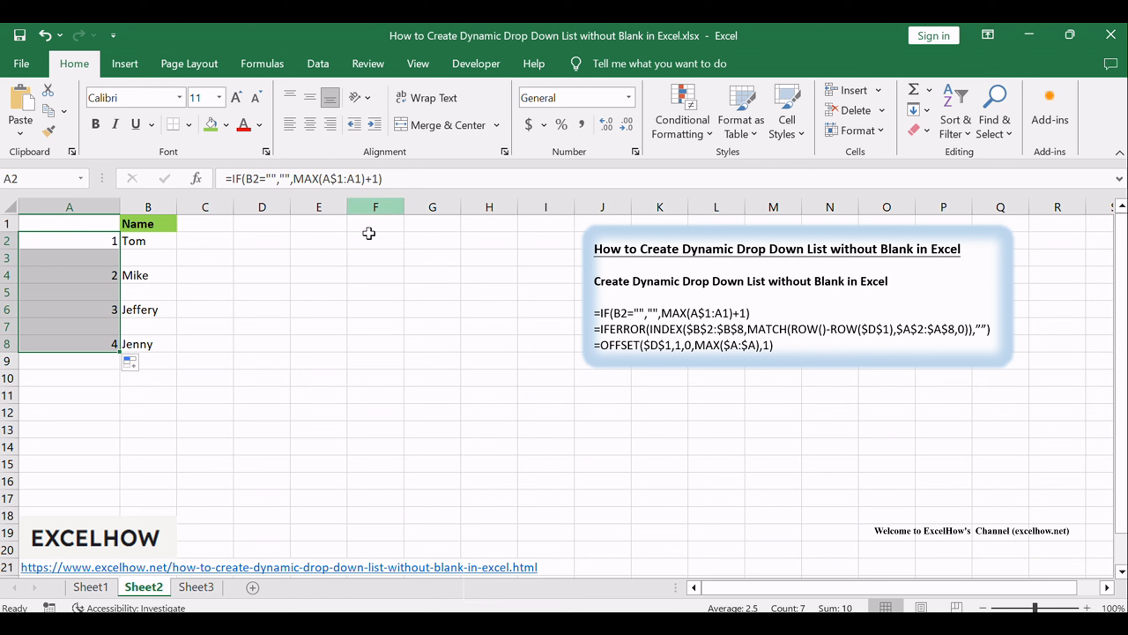
mouse_move(363, 327)
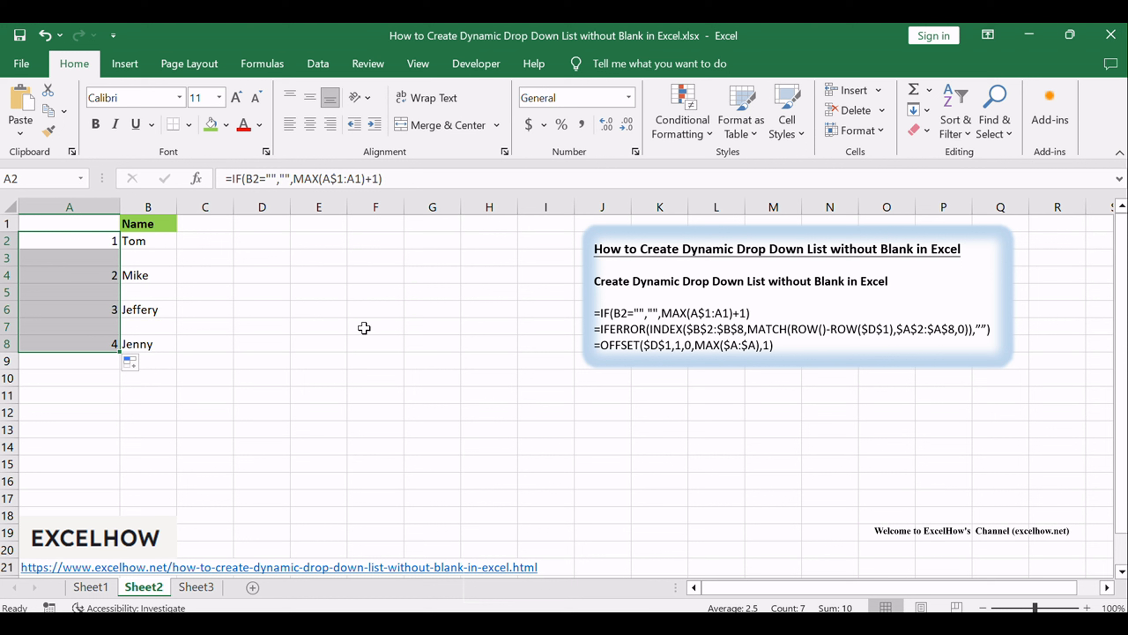
click(375, 326)
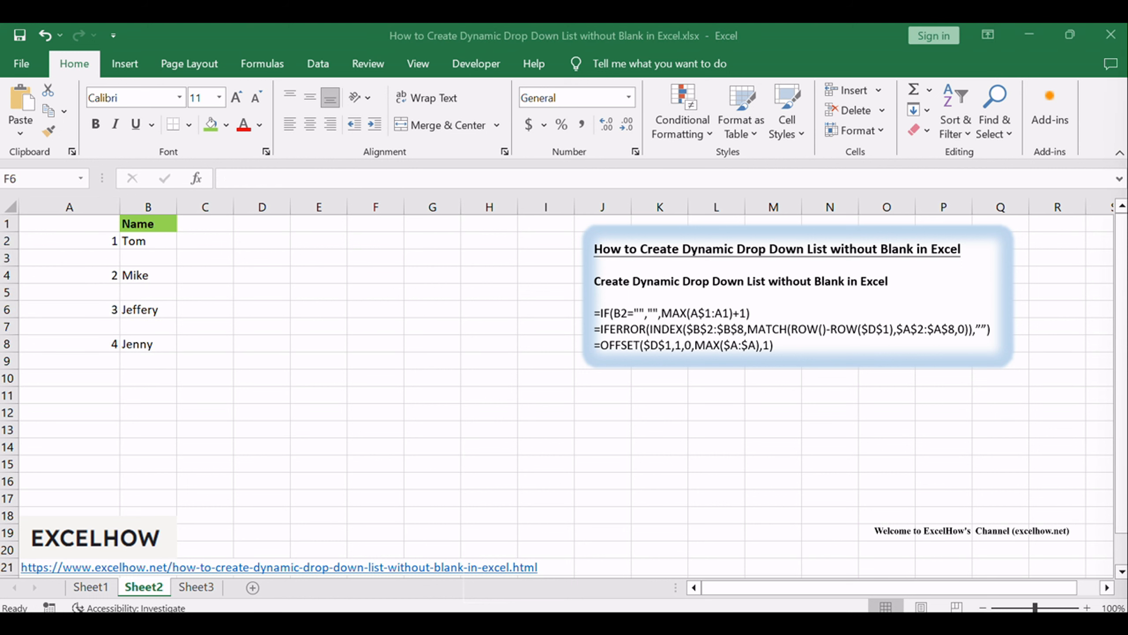
click(375, 309)
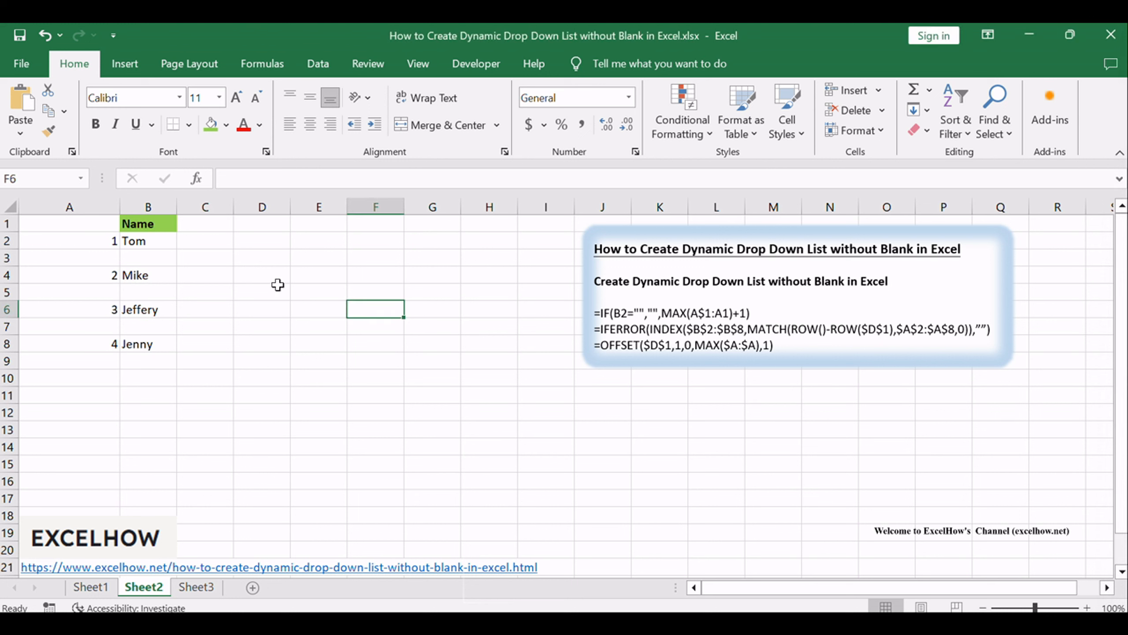
mouse_move(225, 254)
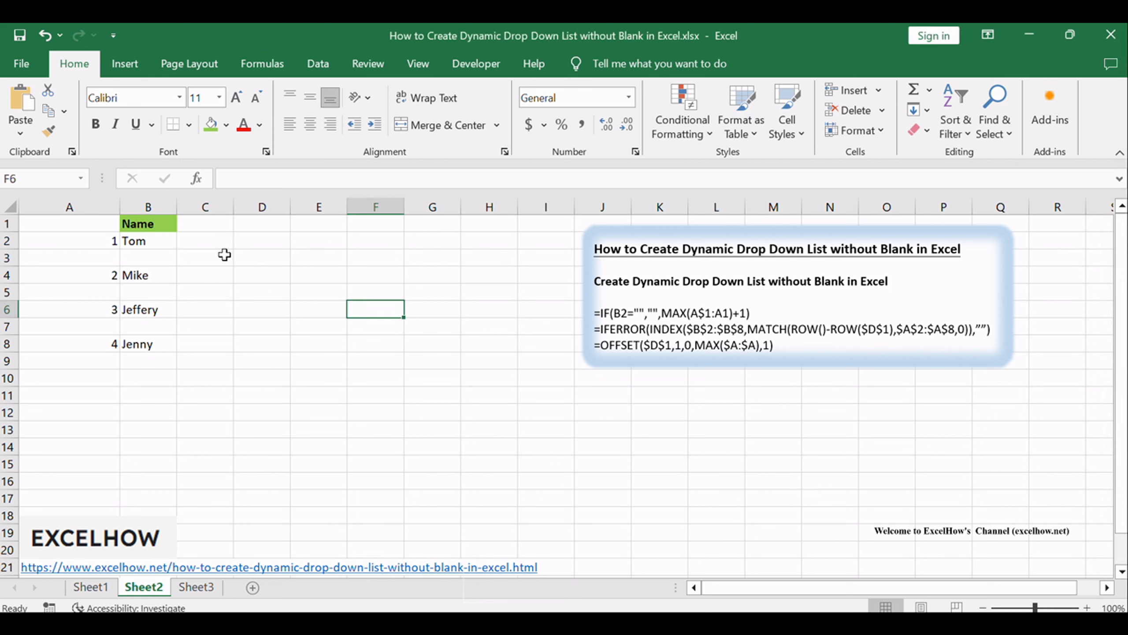
mouse_move(262, 243)
text(=IFERROR(INDEX($B$2:$B$8,MATCH(ROW()-ROW($D$1),$A$2:$A$8,0)),""))
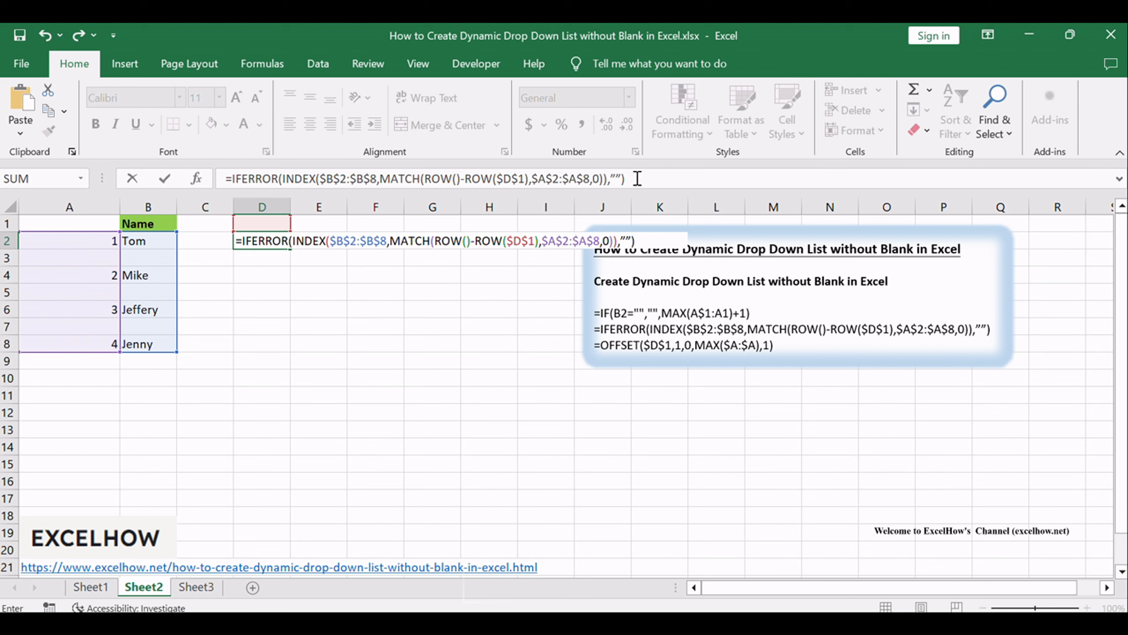
Confirm the IFERROR/INDEX/MATCH formula in D2 and fill it down to D8 for a blank-free name list
key(enter)
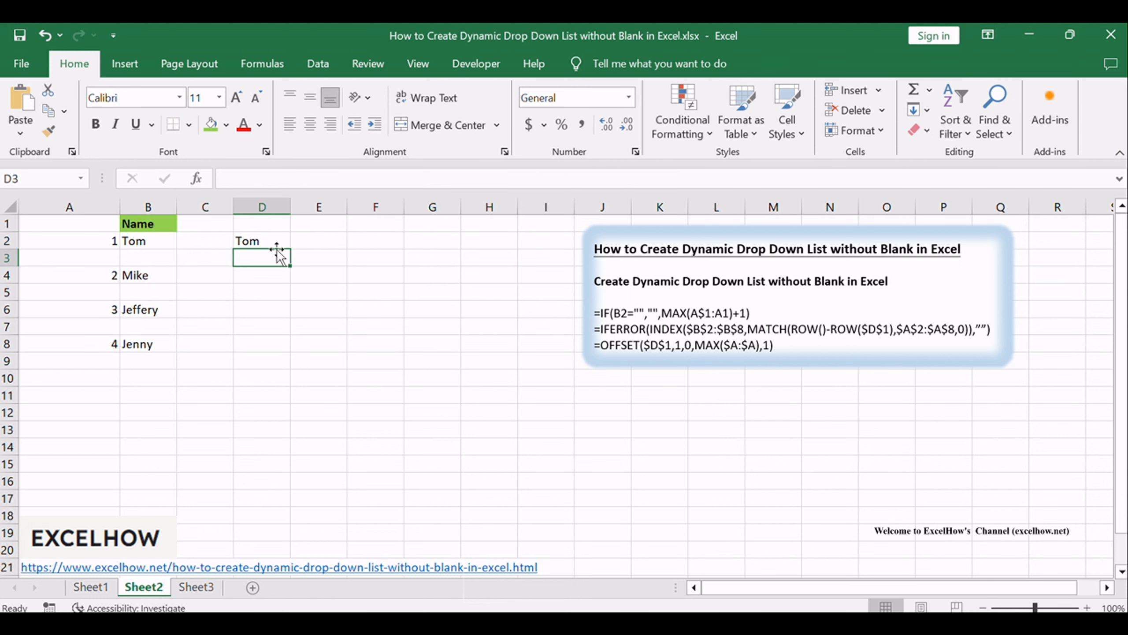
drag(277, 245, 288, 351)
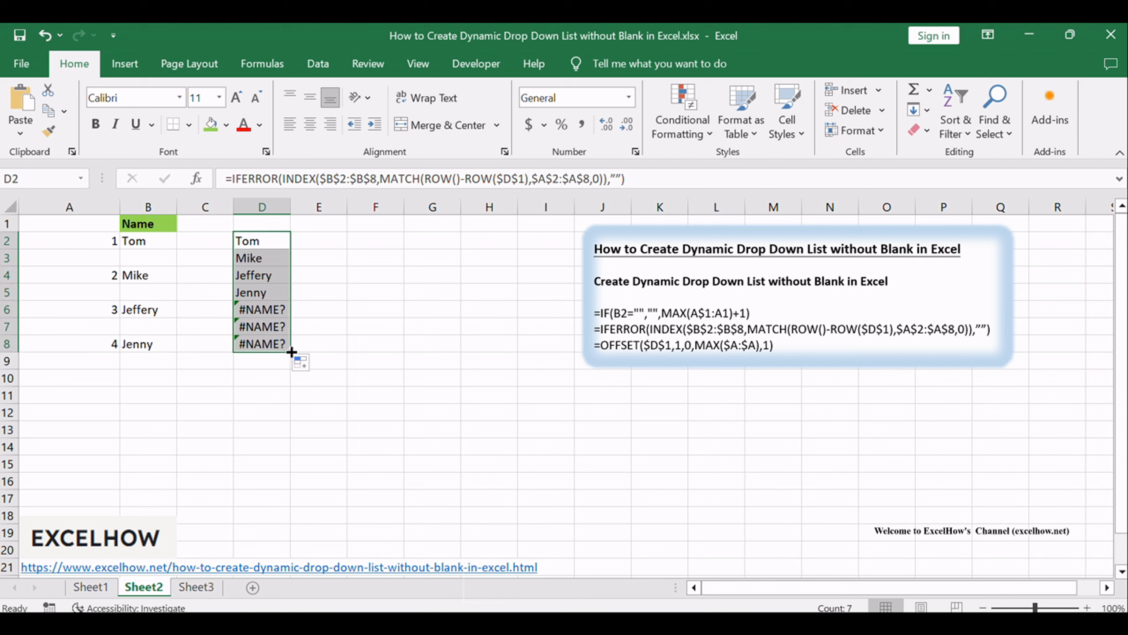
mouse_move(258, 286)
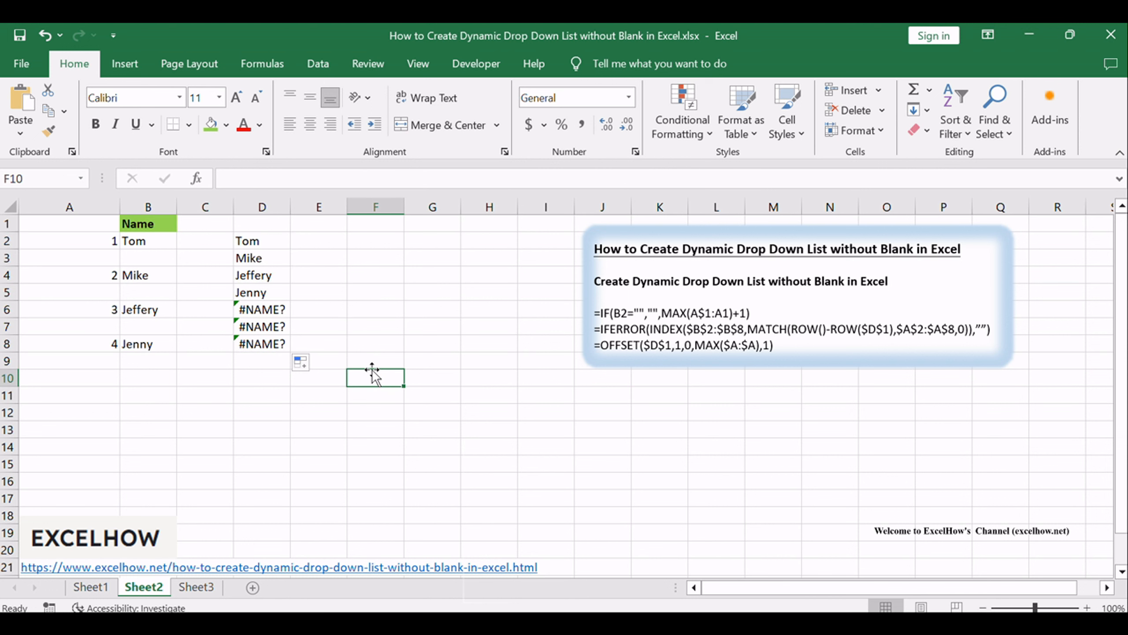
click(316, 64)
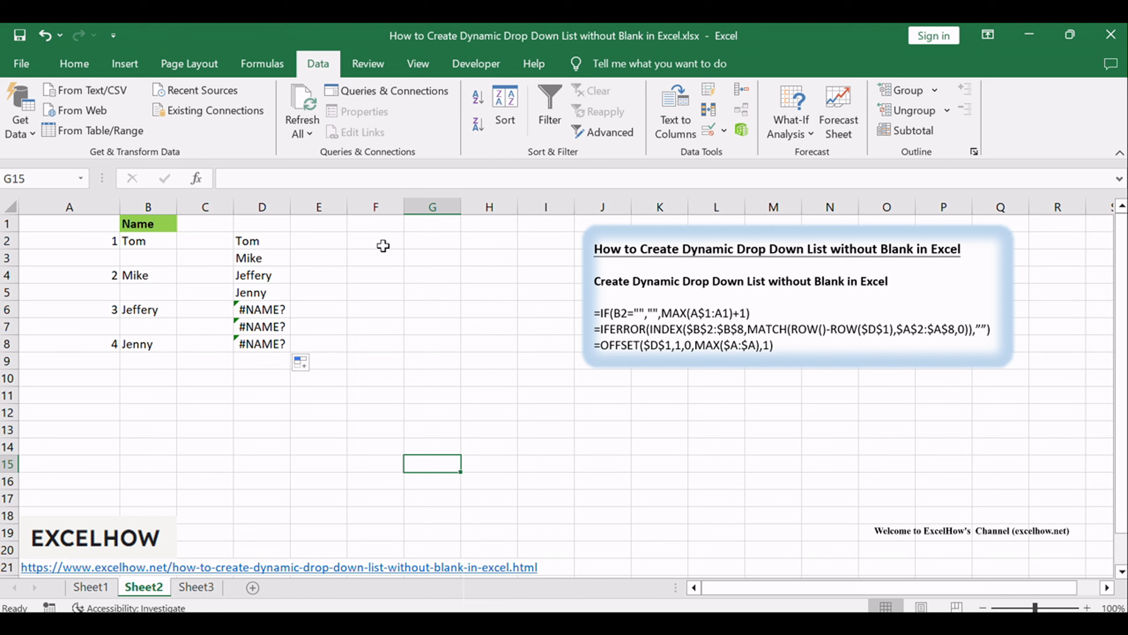
Select F2 and bring up its Data Validation settings
click(374, 240)
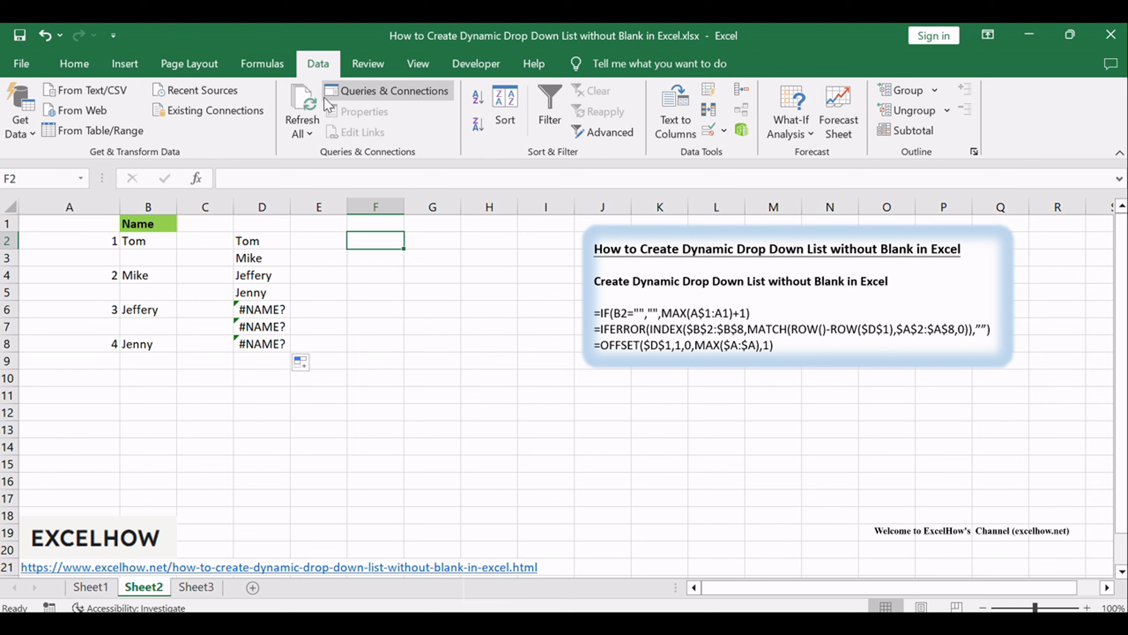
mouse_move(317, 68)
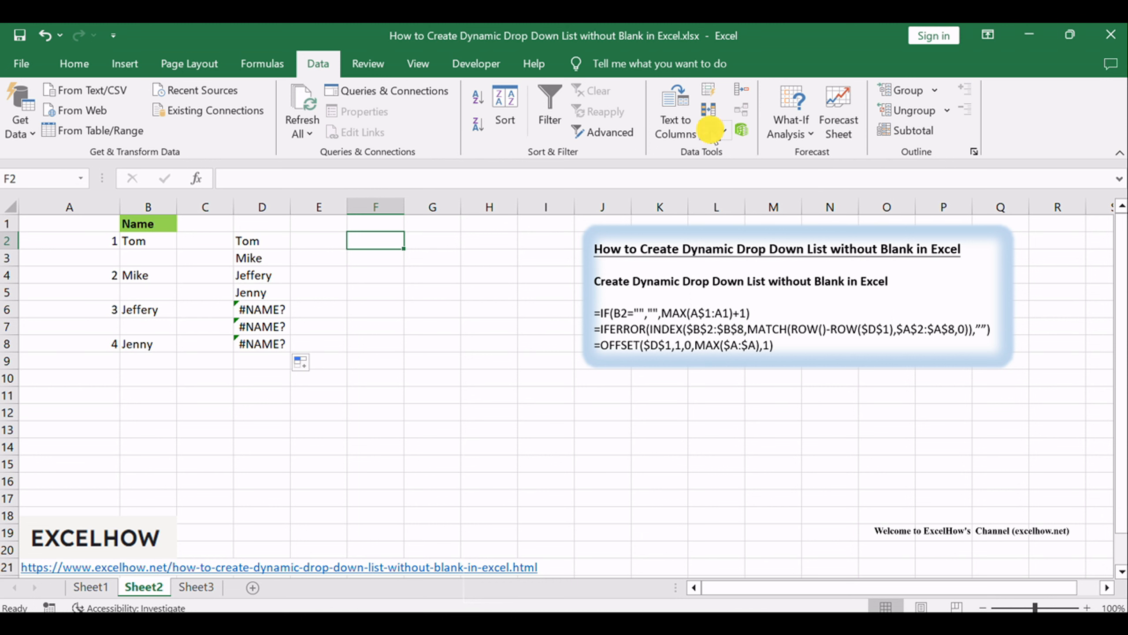
click(709, 109)
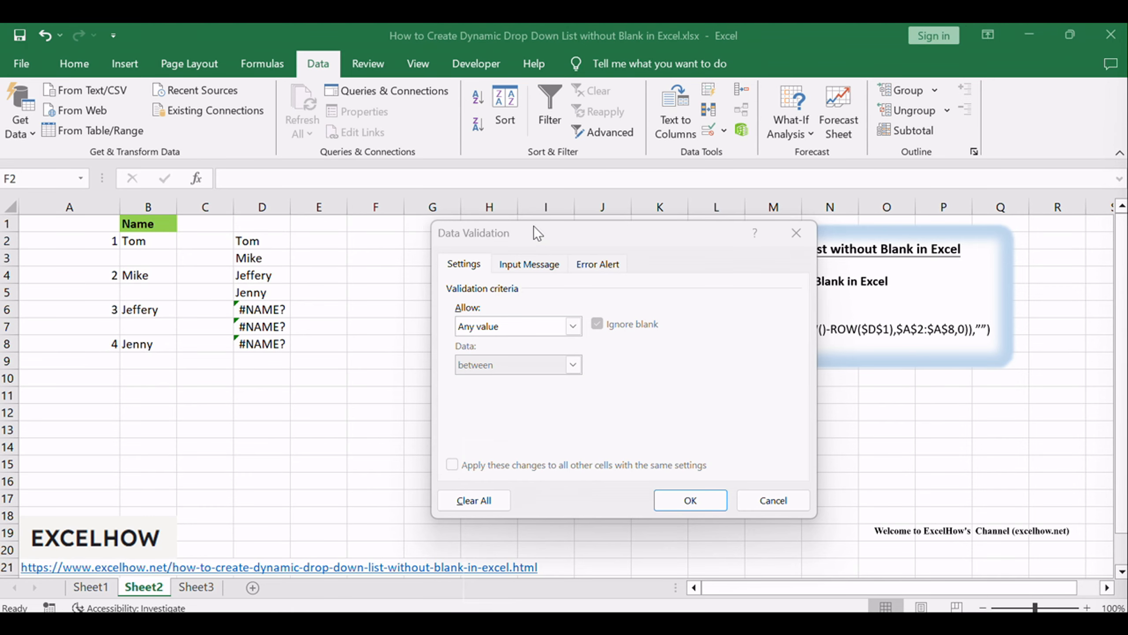
Allow a List with source =OFFSET($D$1,1,0,MAX($A:$A),1) for F2, showing Tom, Mike, Jeffery and Jenny
click(572, 326)
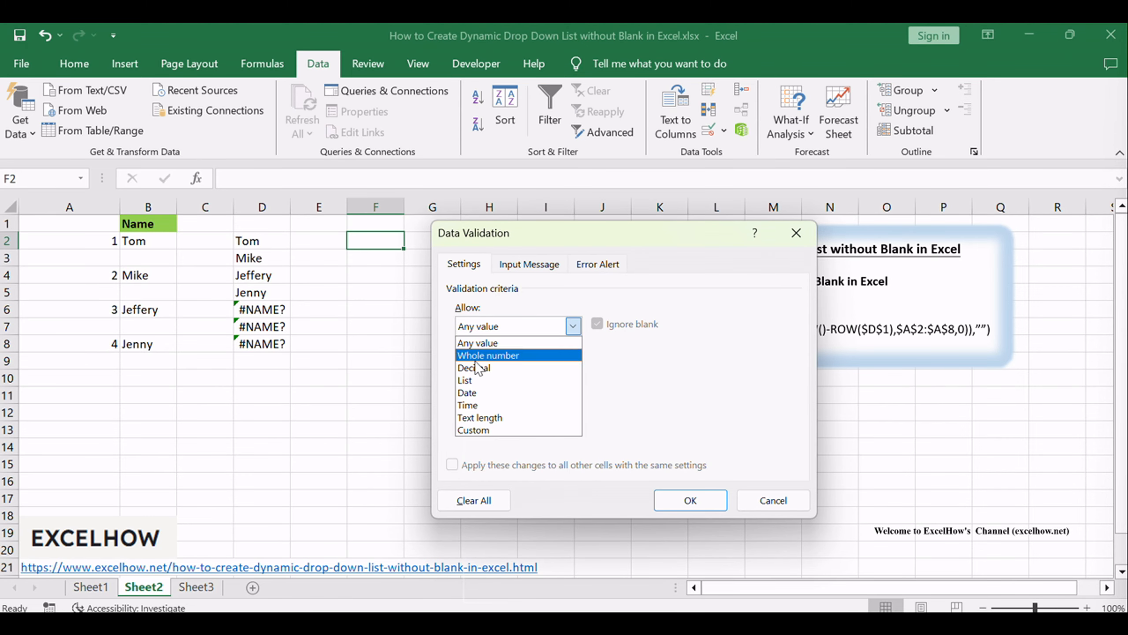
click(464, 380)
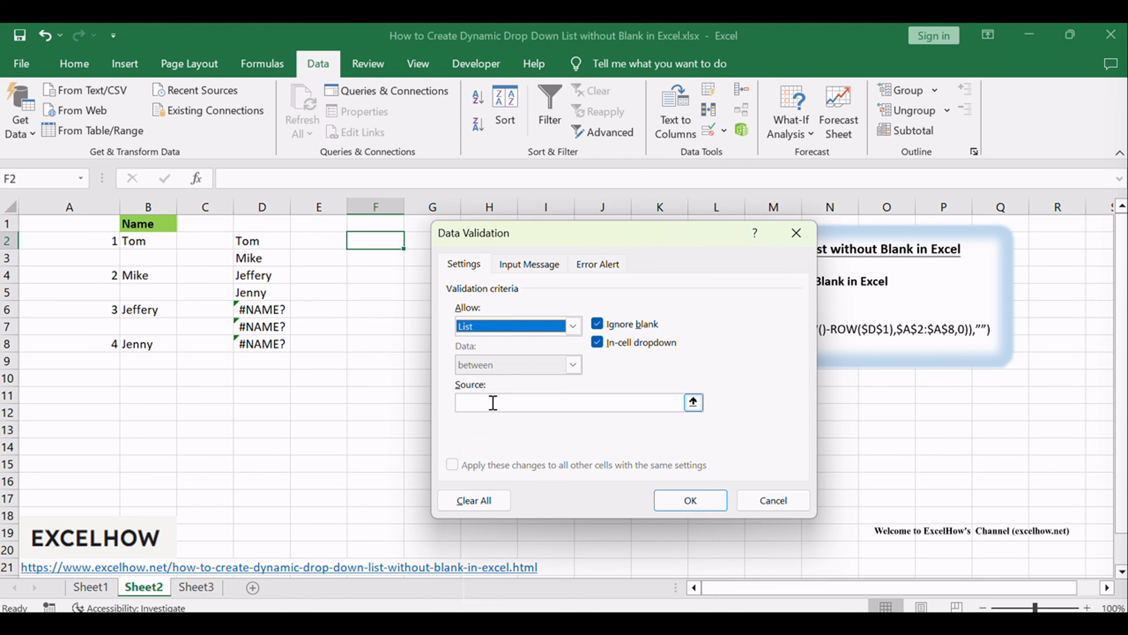
text(=OFFSET($D$1,1,0,MAX($A:$A),1))
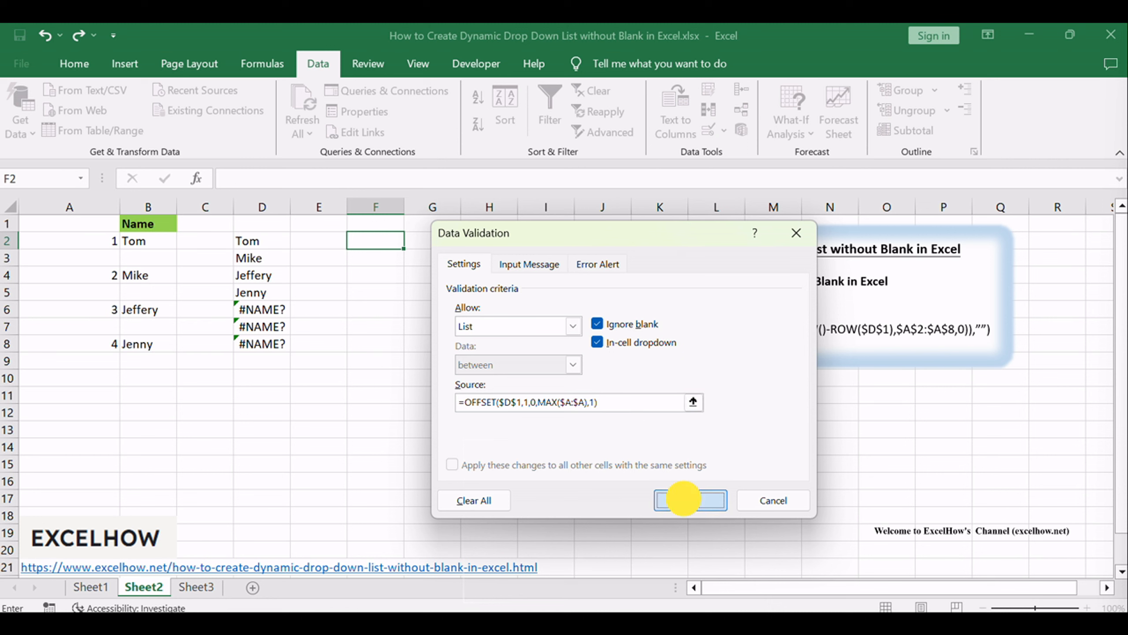
click(689, 500)
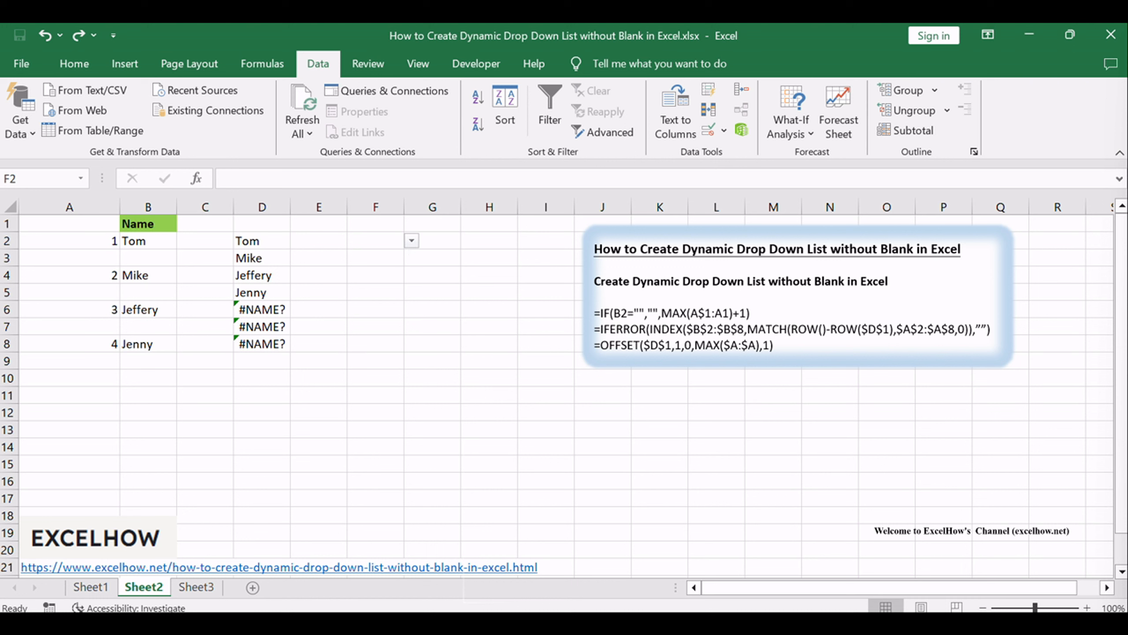
mouse_move(510, 230)
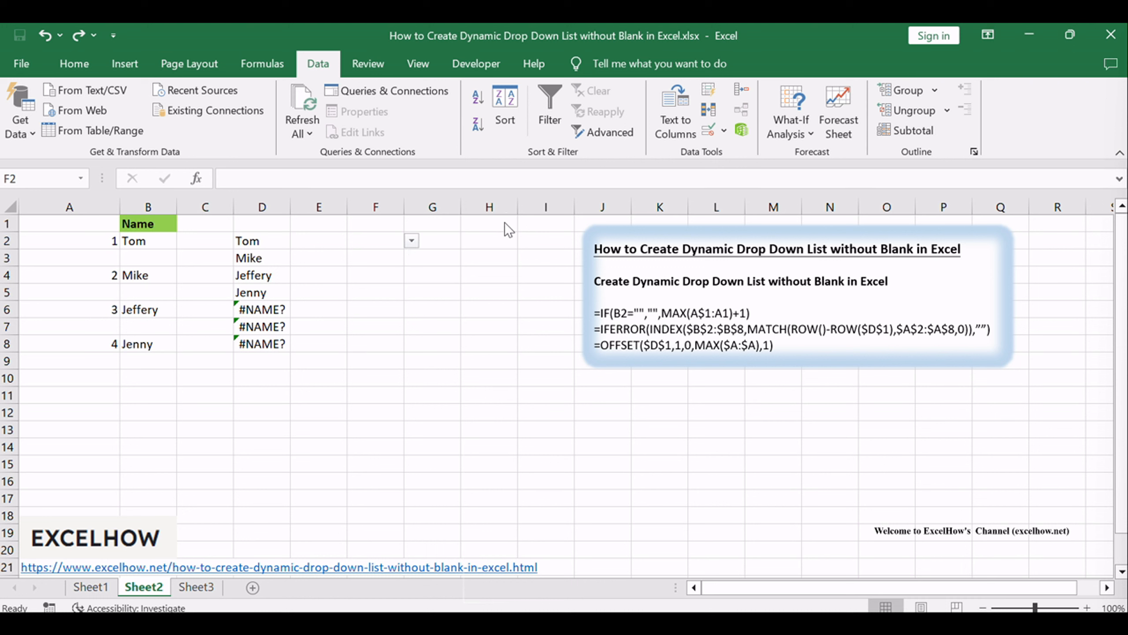
click(411, 240)
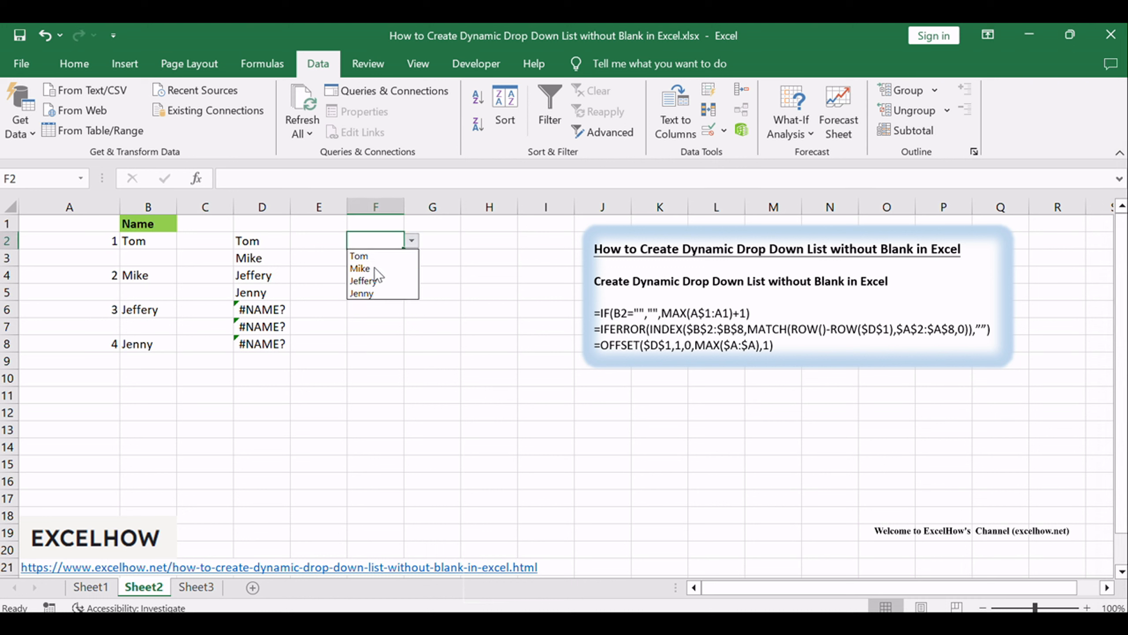